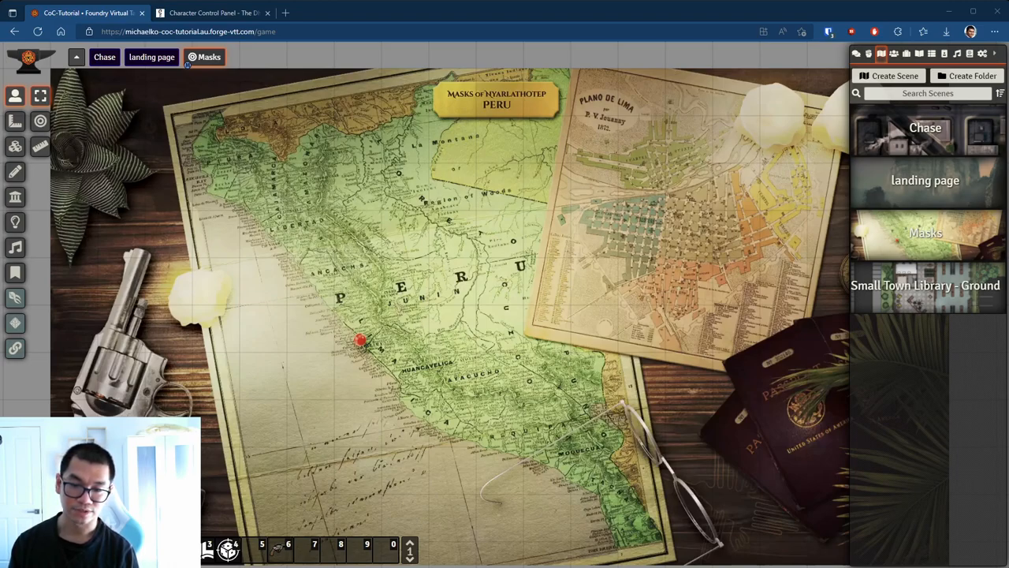
pyautogui.moveTo(224, 149)
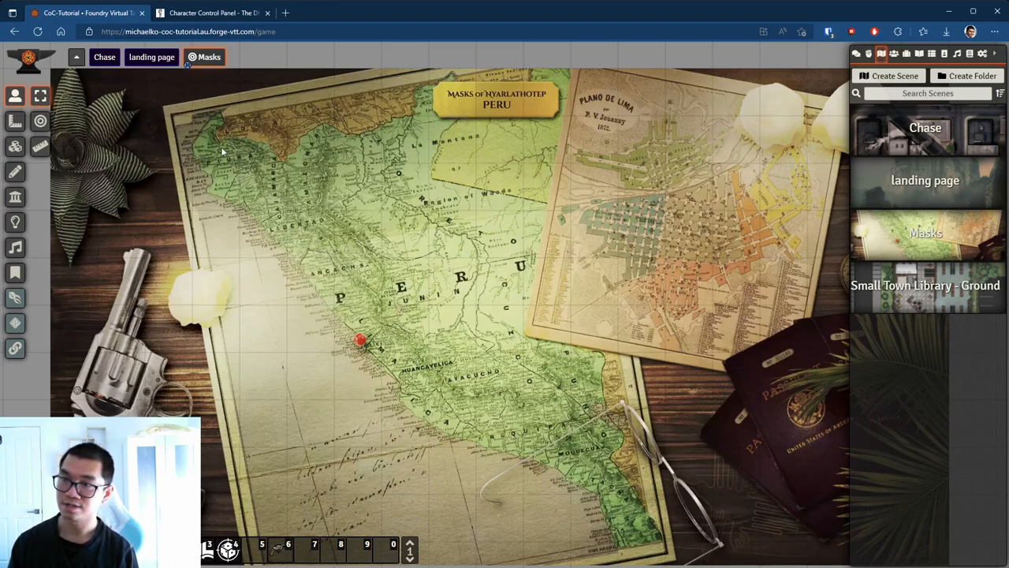
pyautogui.moveTo(248, 96)
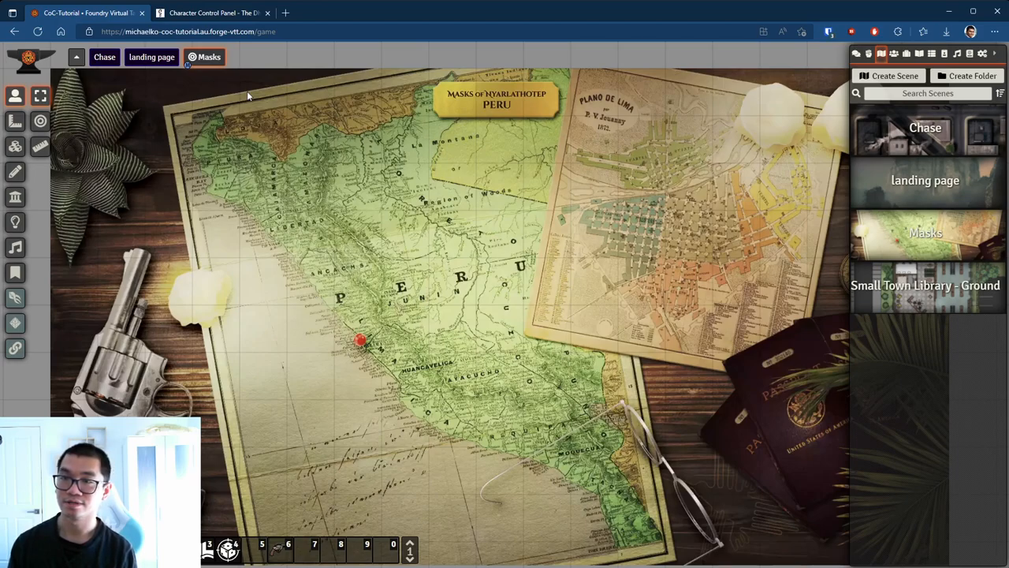
pyautogui.moveTo(848, 71)
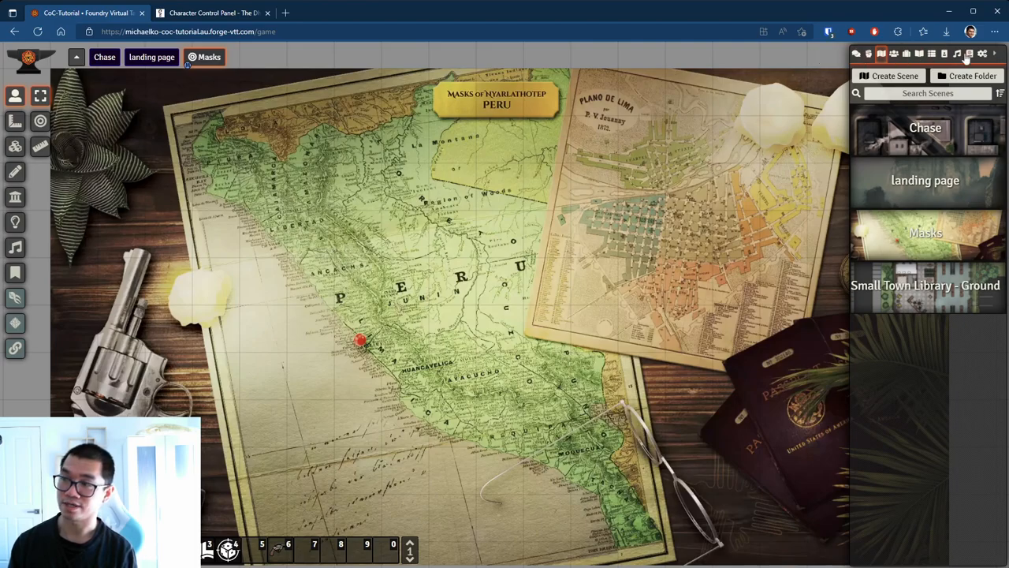
# Step: Show the compendium packs, check the game settings overview (version 9, Call of Cthulhu), and return to the packs
pyautogui.click(978, 53)
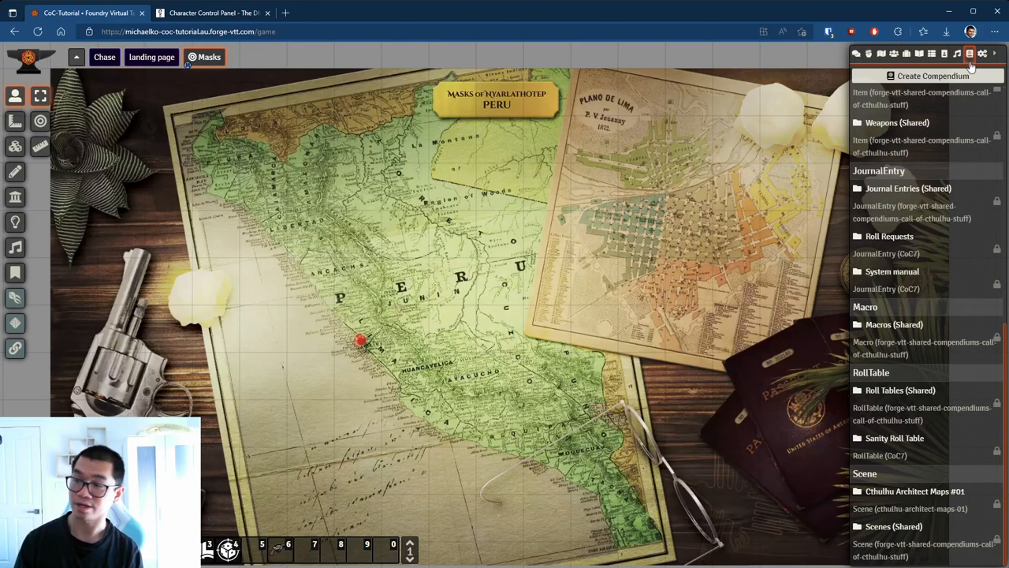
pyautogui.click(981, 54)
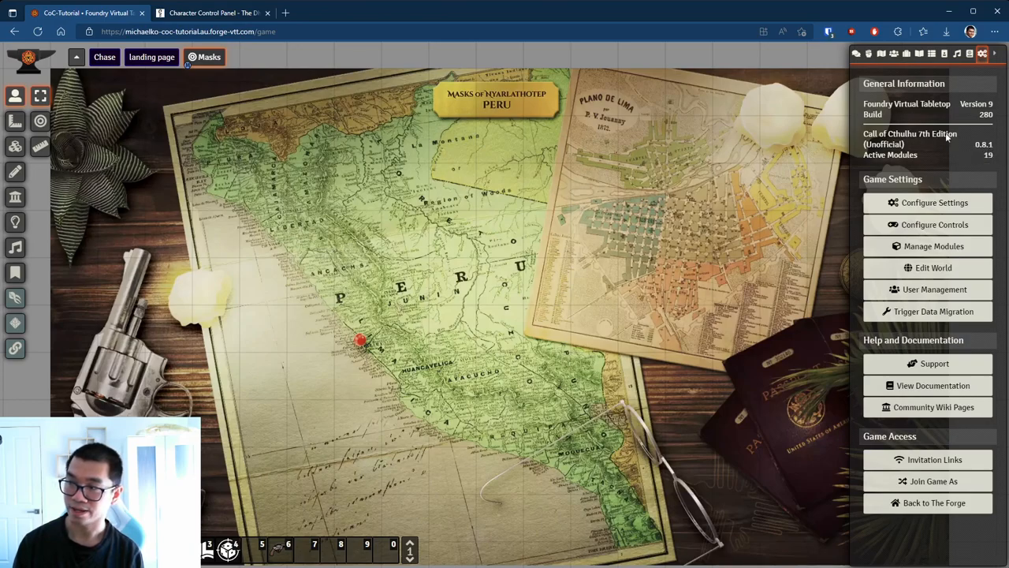
pyautogui.moveTo(896, 54)
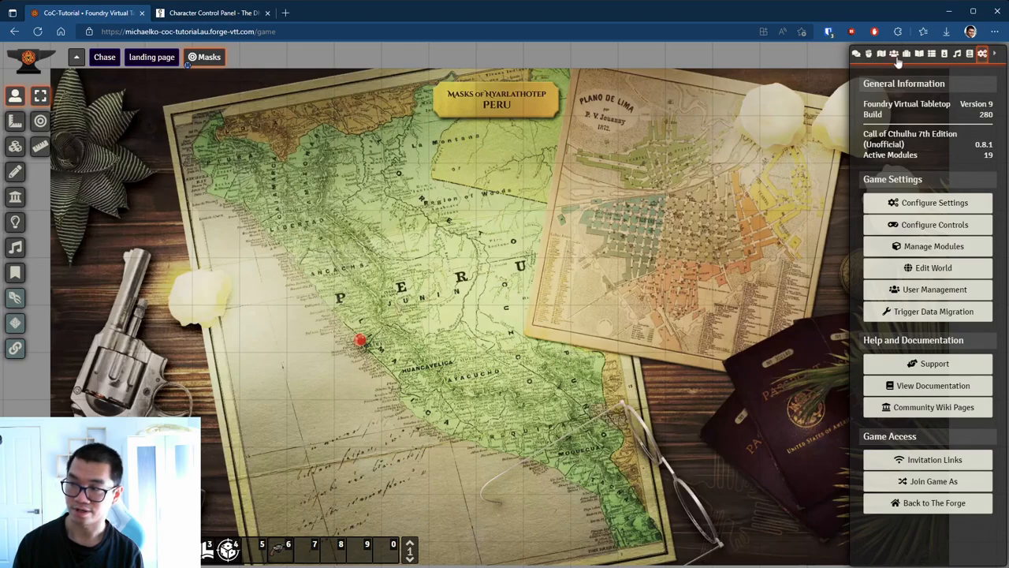
pyautogui.moveTo(899, 59)
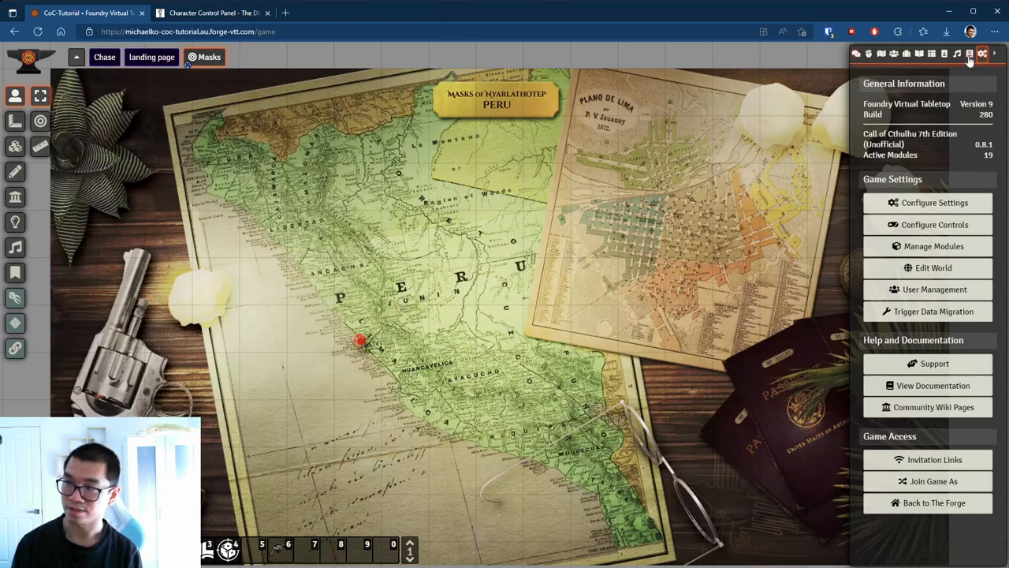
pyautogui.click(969, 52)
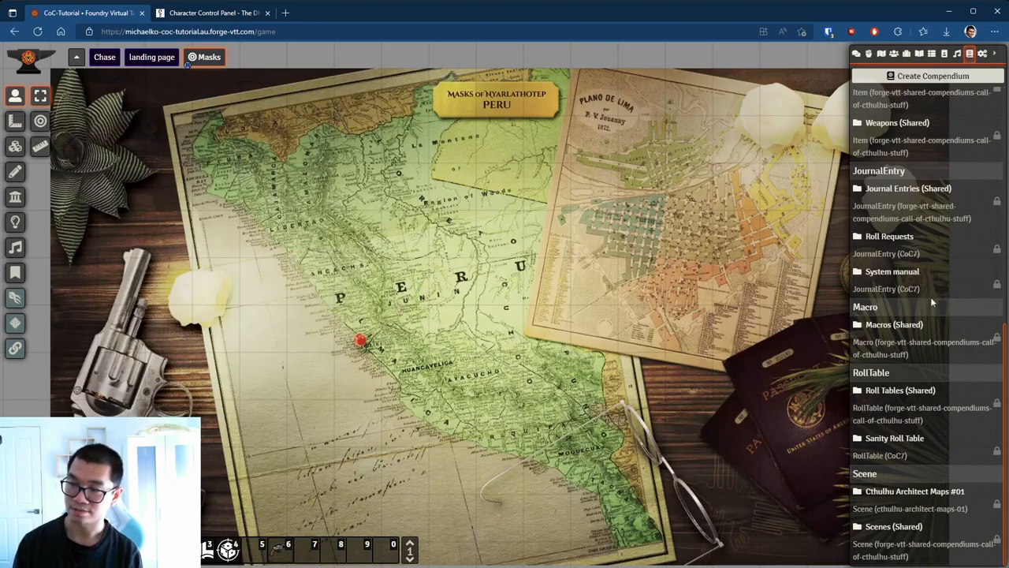
pyautogui.moveTo(927, 297)
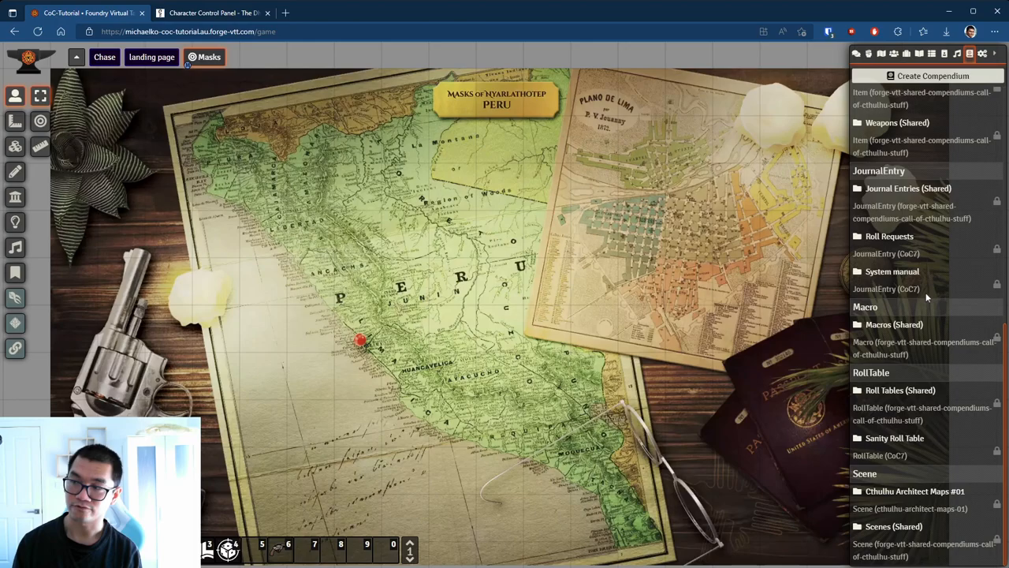
pyautogui.moveTo(908, 281)
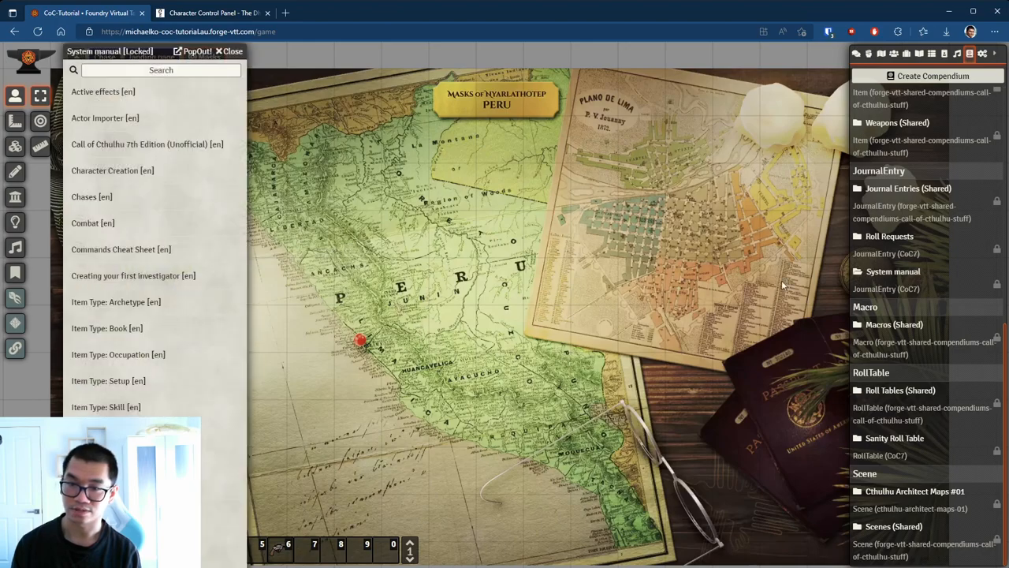
# Step: Read the System manual's Chases article, then switch the sidebar to the item directory
pyautogui.click(92, 195)
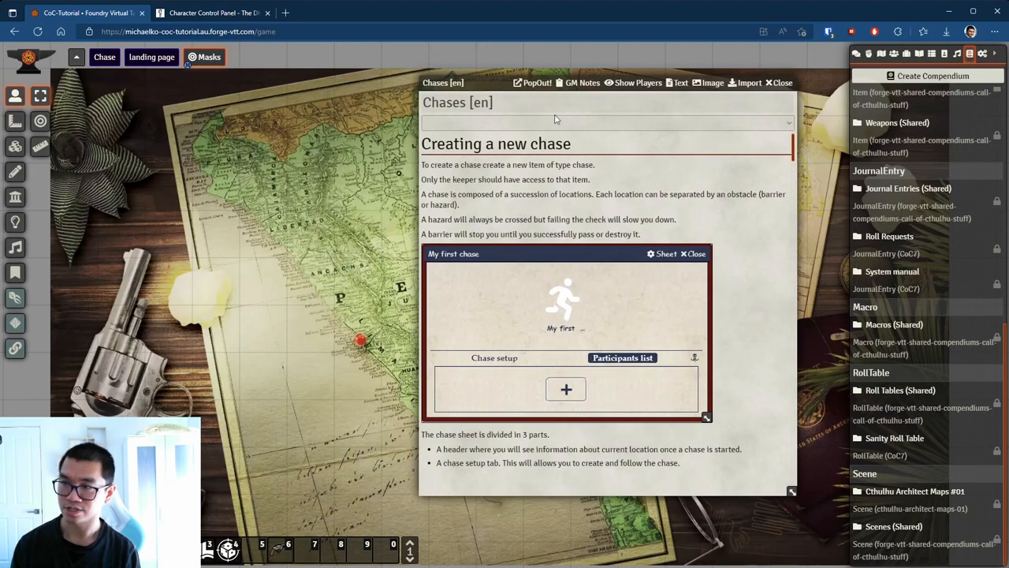
pyautogui.moveTo(909, 54)
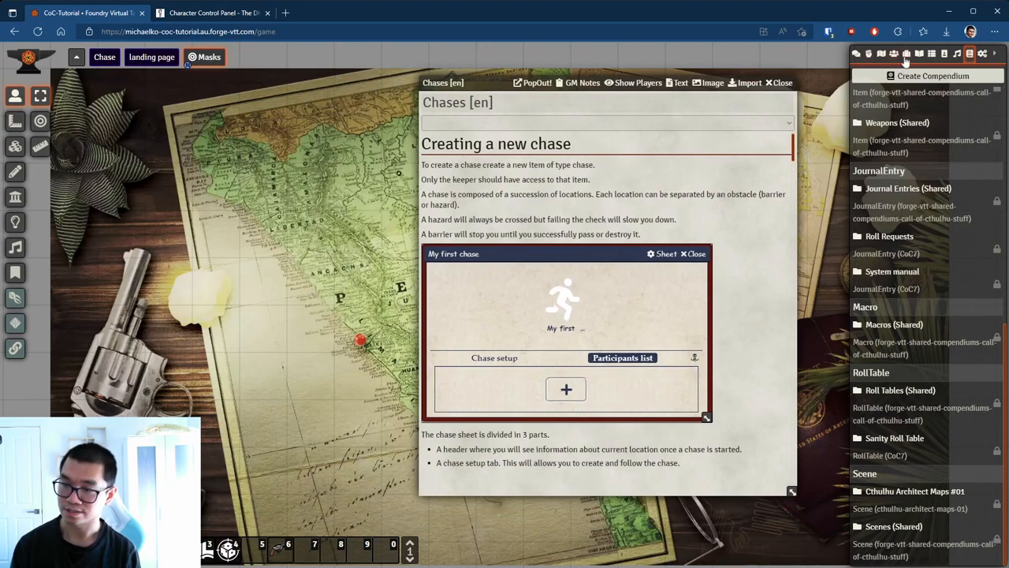
pyautogui.click(908, 53)
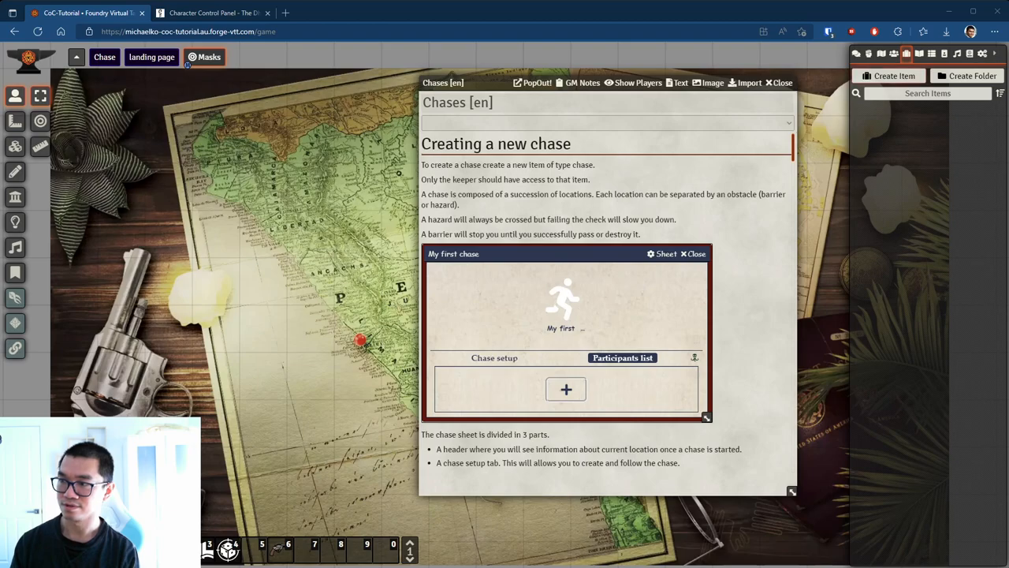
# Step: Create a new item of type Chase named Chase101 and have its chase sheet open
pyautogui.click(886, 76)
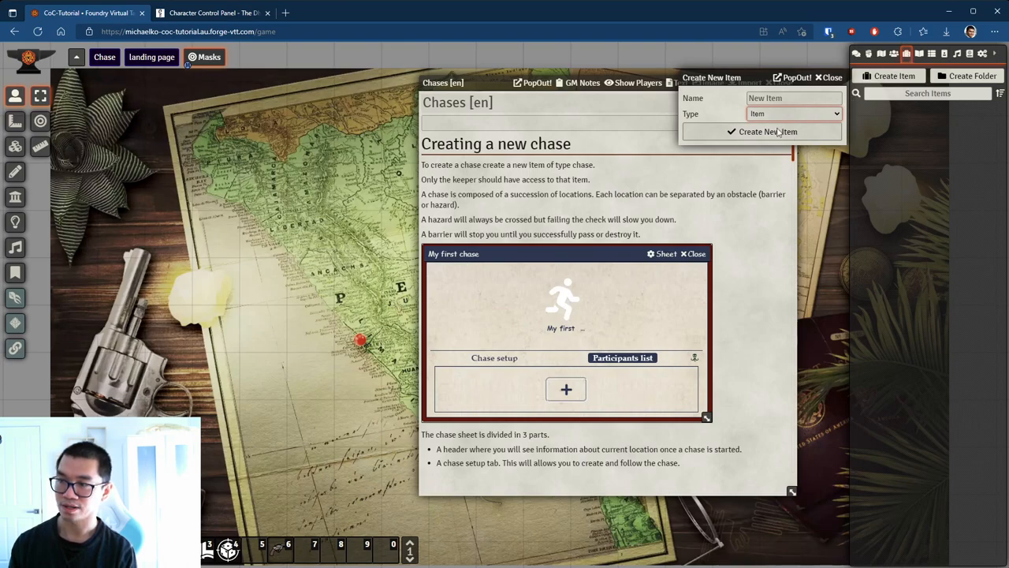
pyautogui.click(794, 114)
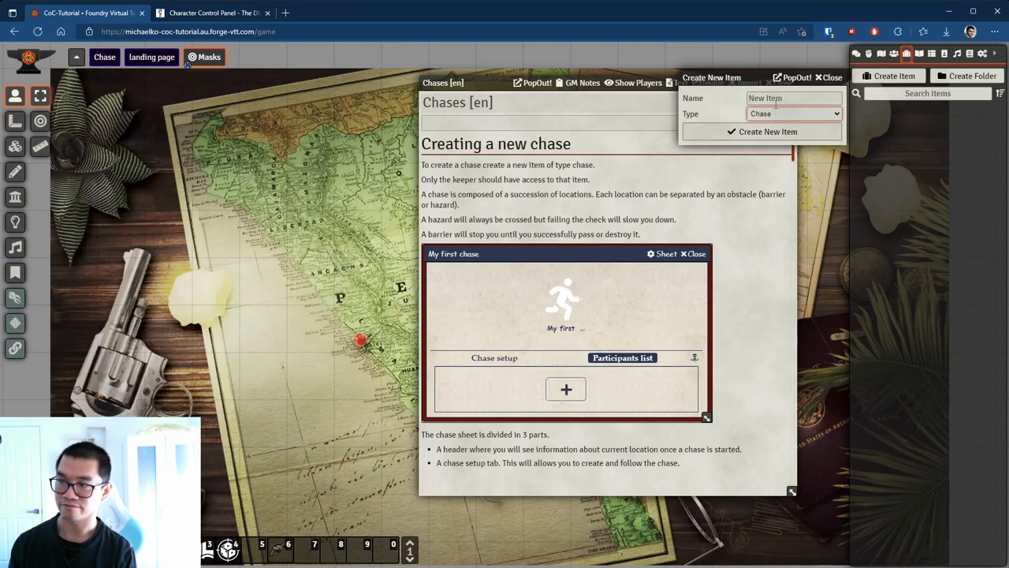
pyautogui.click(795, 97)
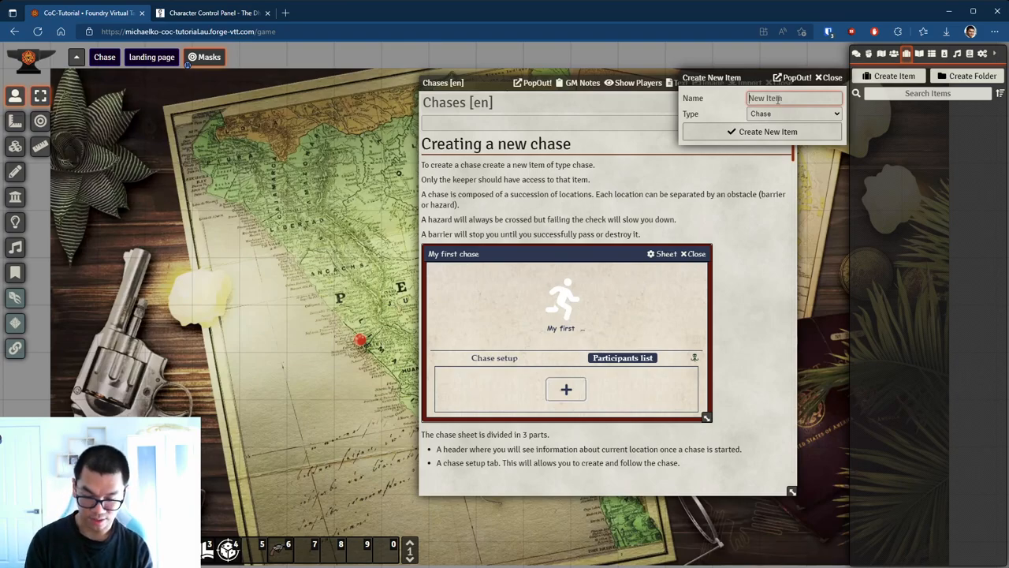
pyautogui.write('Chase101')
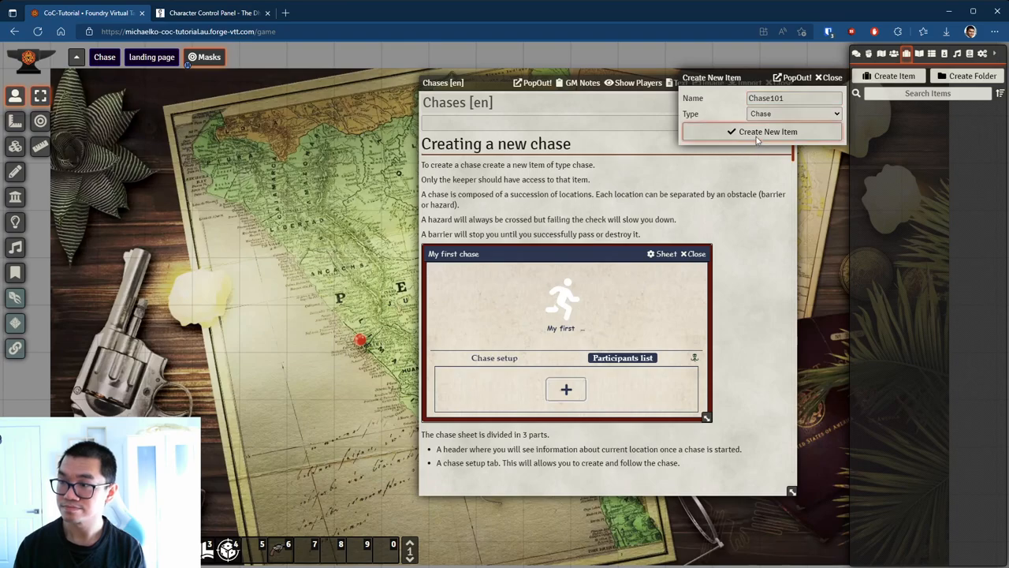
pyautogui.click(760, 131)
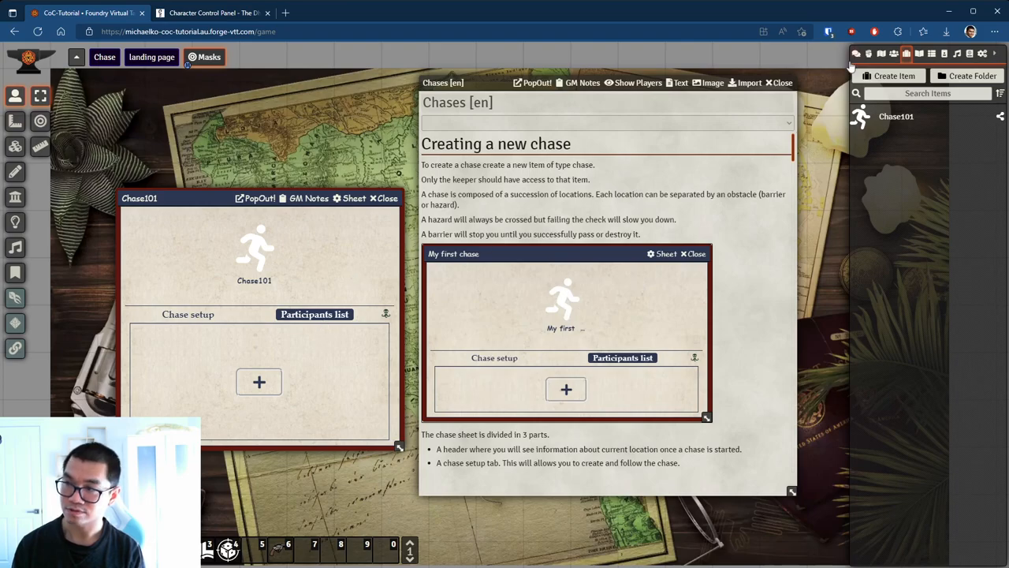
# Step: Add the second beat cop actor to Chase101's participants alongside Indi and Police
pyautogui.click(894, 53)
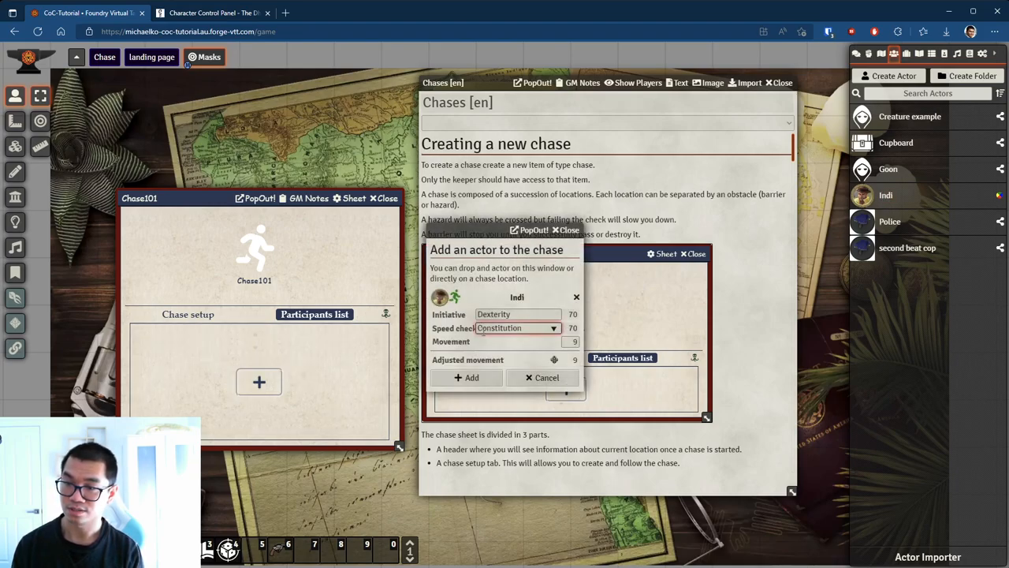
pyautogui.click(464, 378)
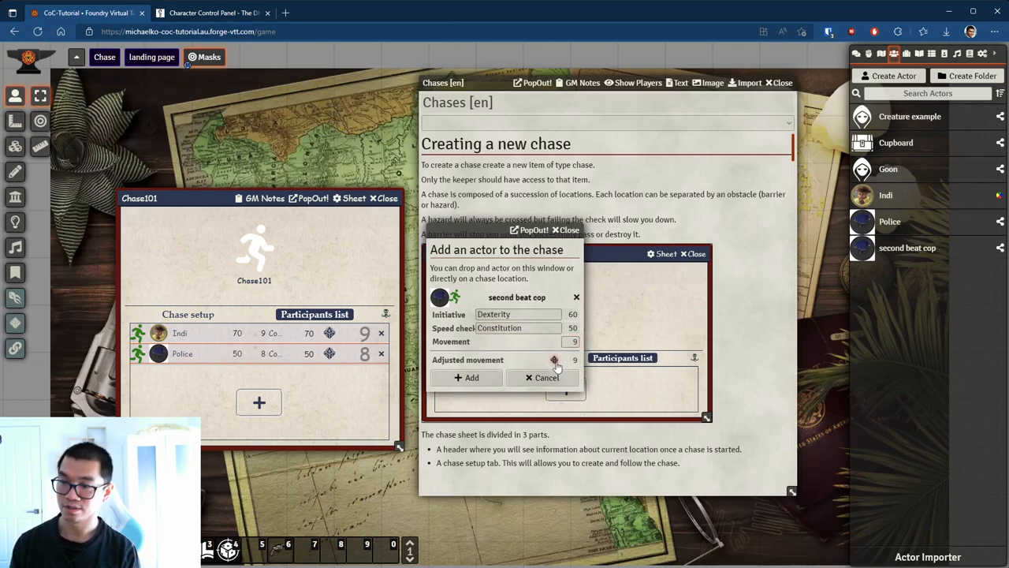
pyautogui.moveTo(467, 379)
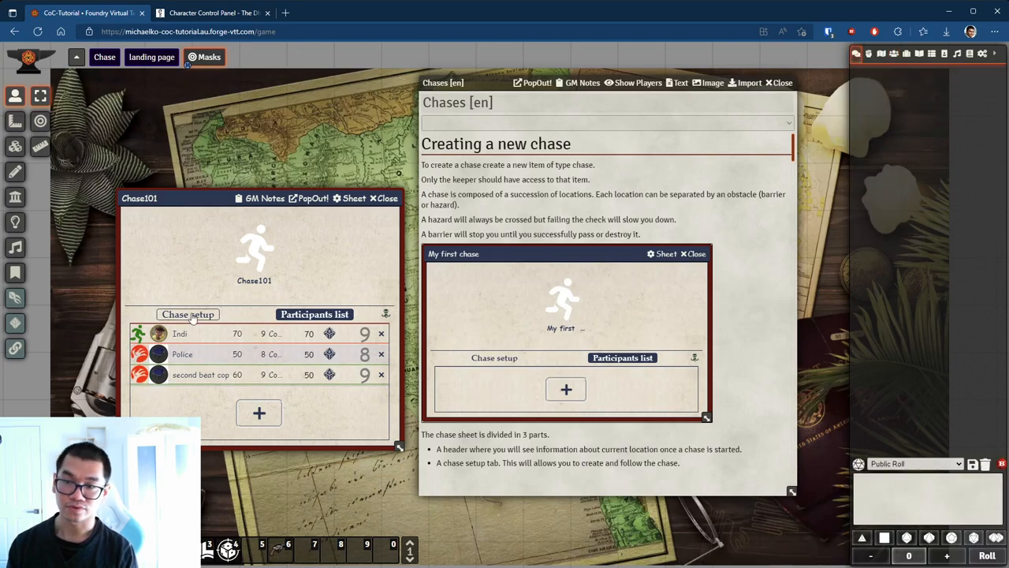
pyautogui.scroll(-3)
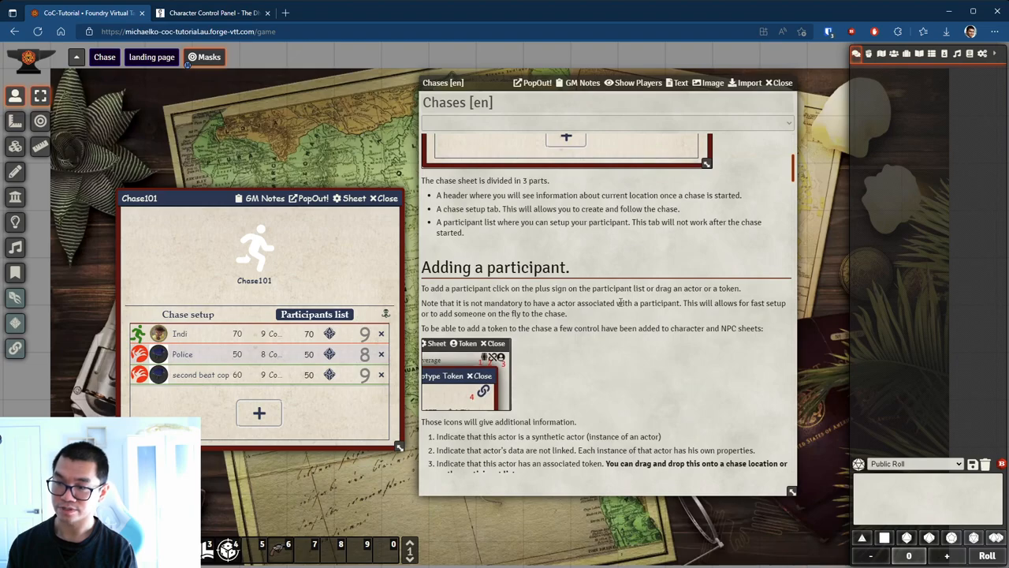
pyautogui.moveTo(165, 263)
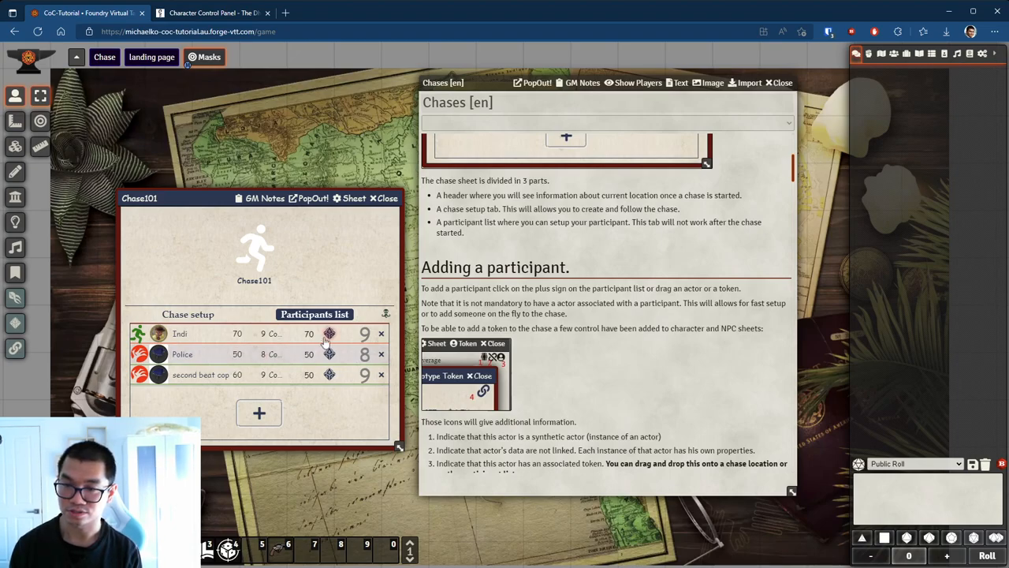
# Step: Roll Constitution speed checks for the three participants, giving movement 9, 7 and 8, then show the scenes
pyautogui.click(328, 335)
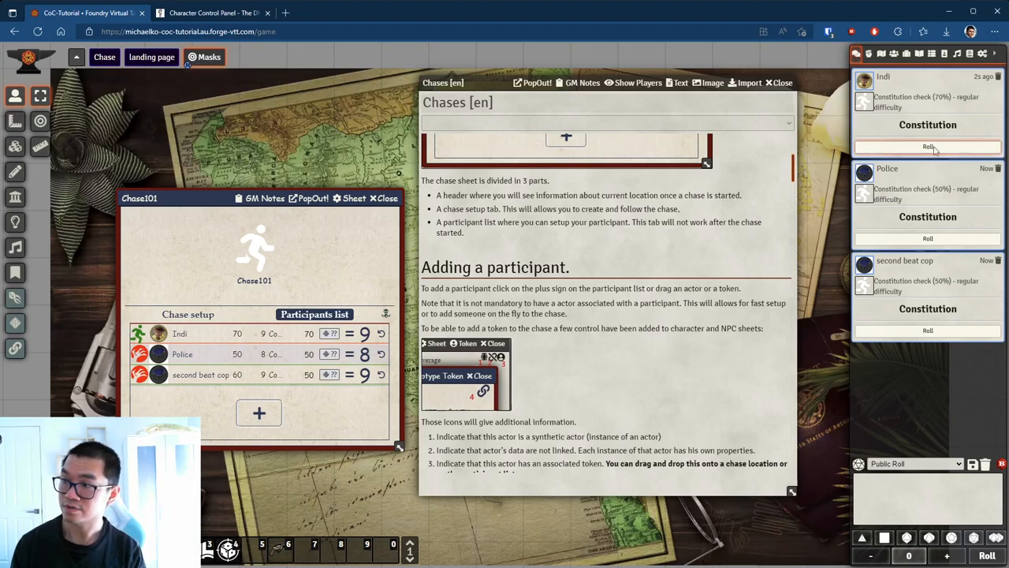
pyautogui.click(926, 147)
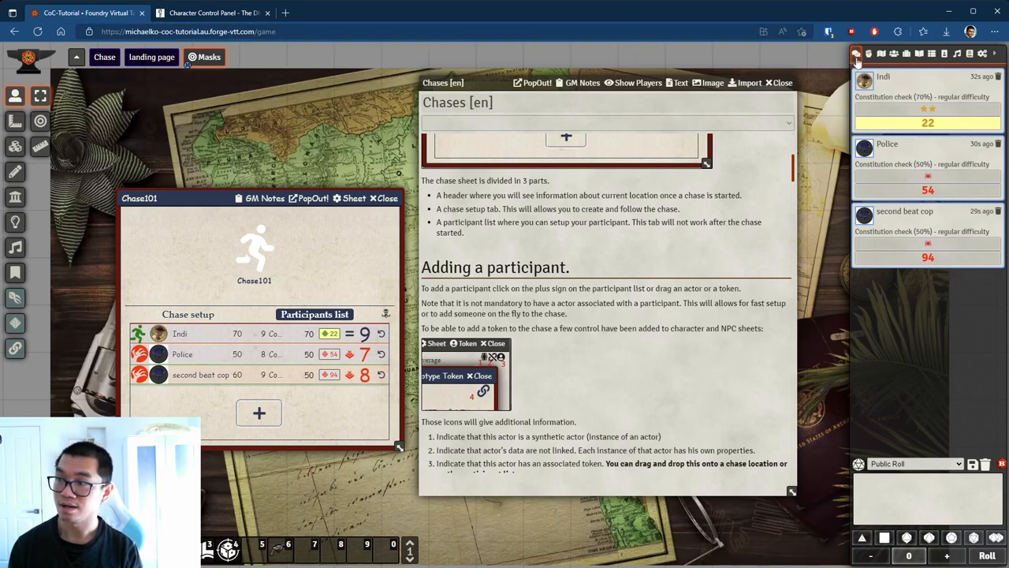
pyautogui.click(877, 54)
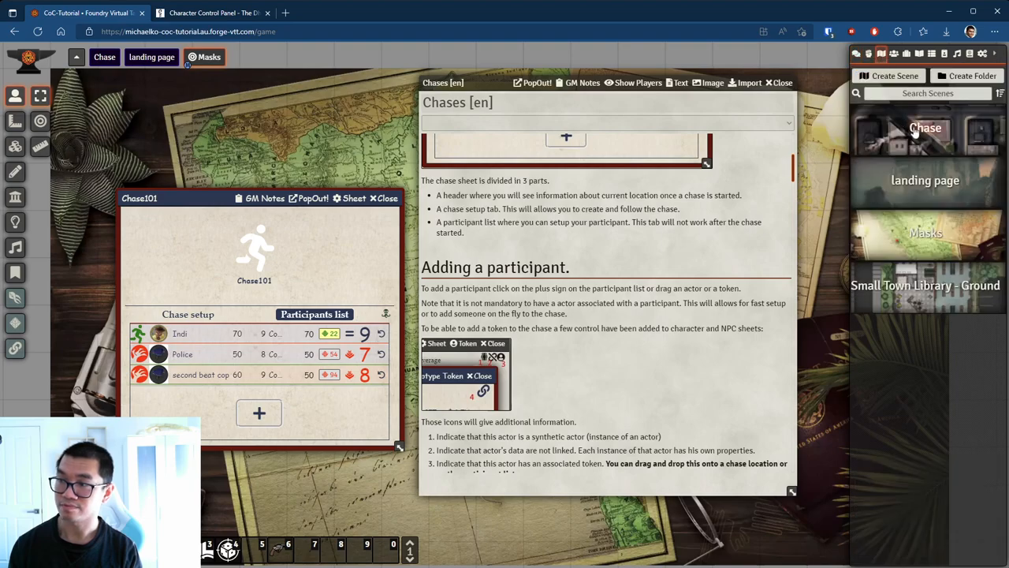
# Step: Activate the Chase scene and enable fastest fleeing actors and slow pursuer participation in Chase101's setup
pyautogui.click(924, 127)
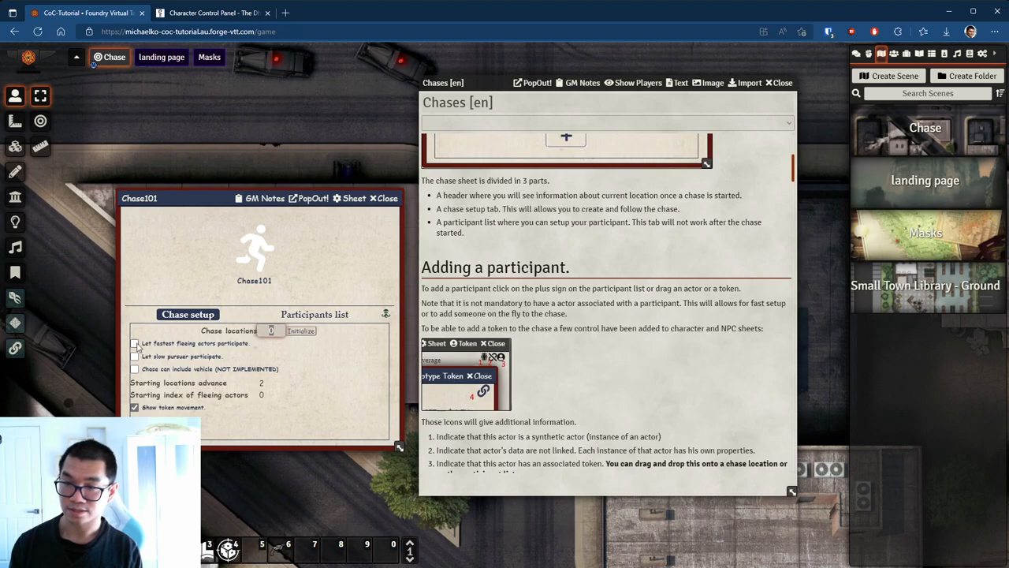
pyautogui.click(136, 356)
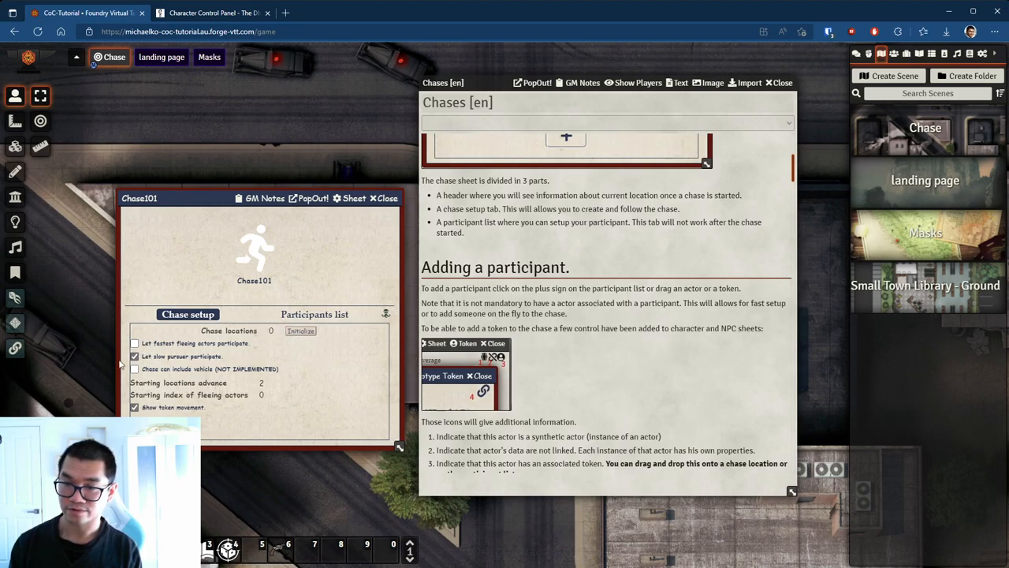
pyautogui.click(134, 343)
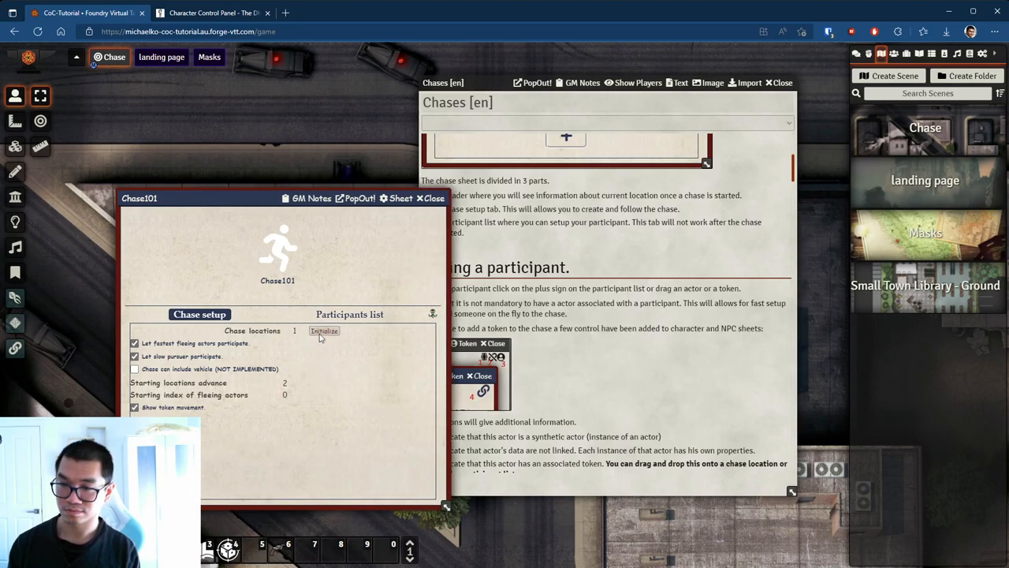
# Step: Initialize Chase101's location track and request to begin the chase from the Start node
pyautogui.click(324, 331)
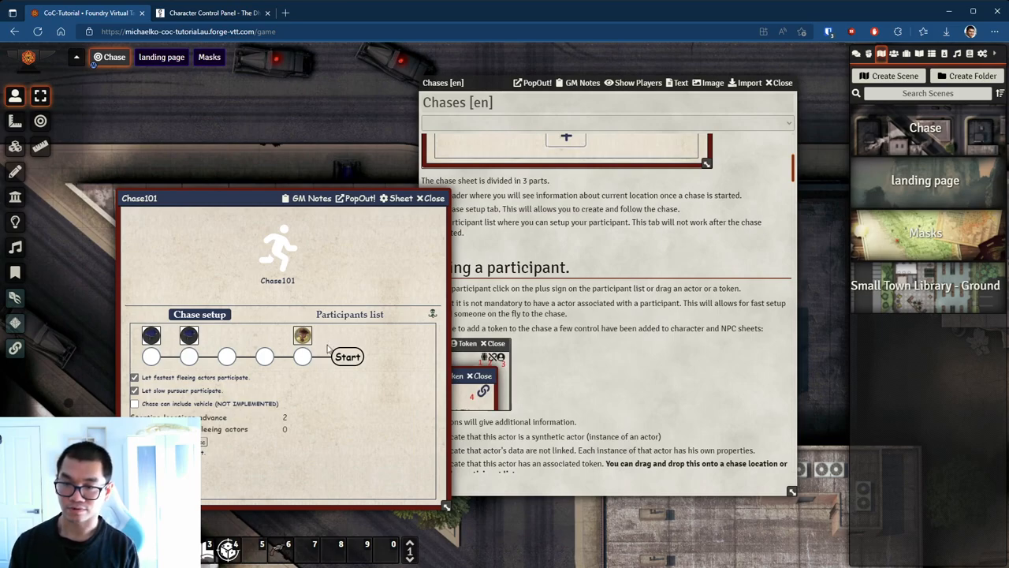
pyautogui.moveTo(331, 341)
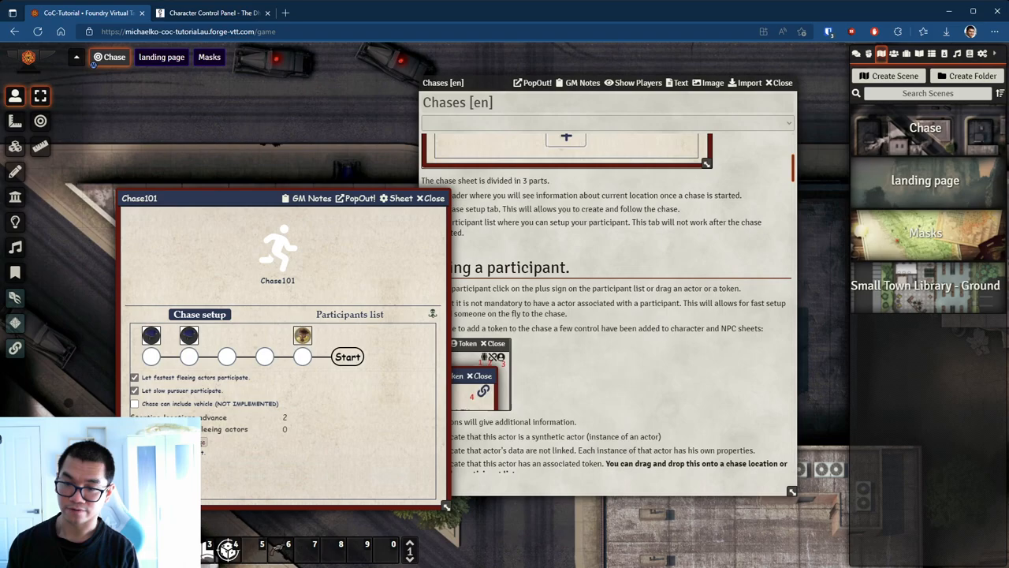
pyautogui.click(347, 357)
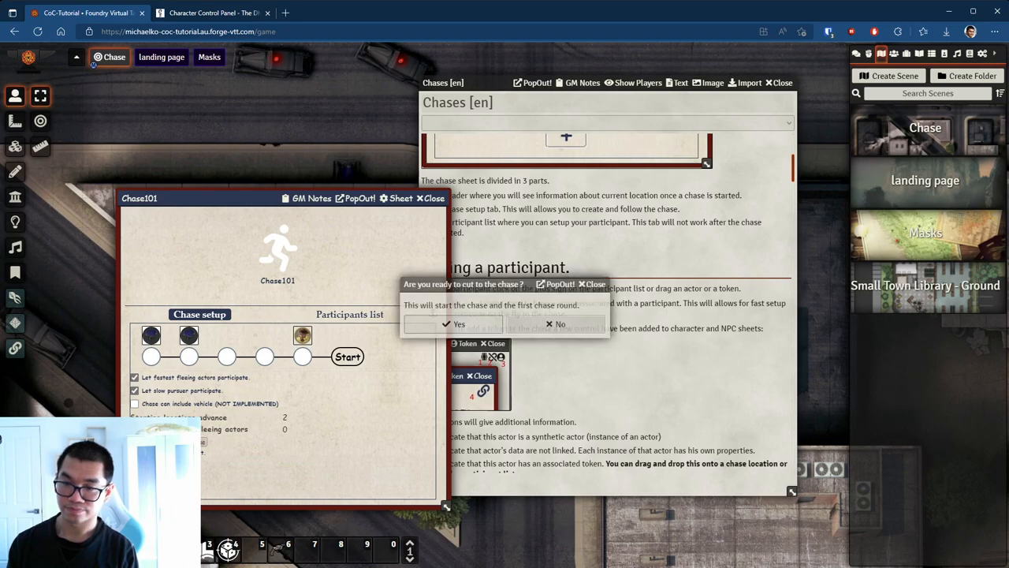
# Step: Confirm cutting to the chase so Indi, second beat cop and Police appear in initiative order
pyautogui.click(454, 323)
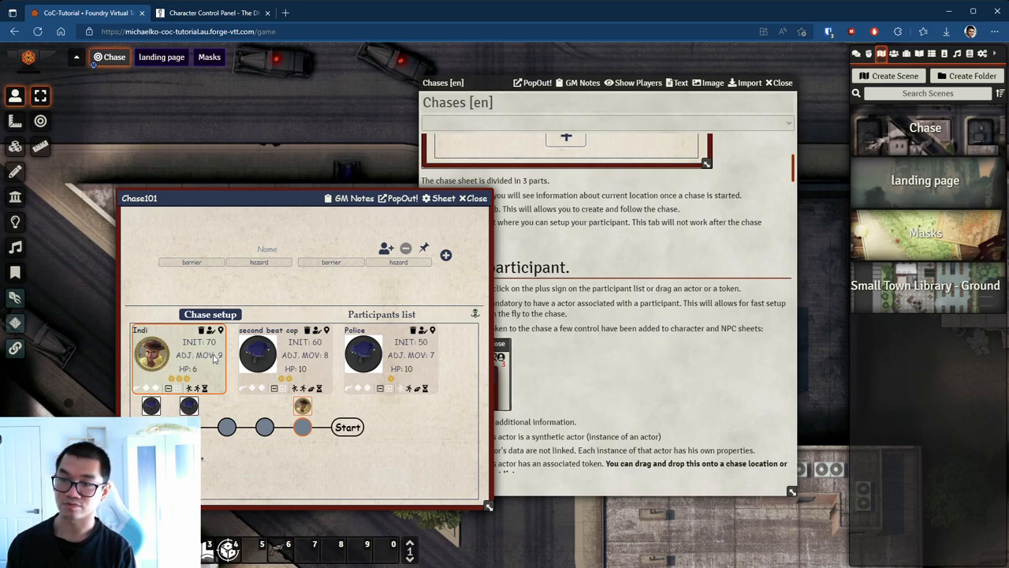
pyautogui.moveTo(300, 421)
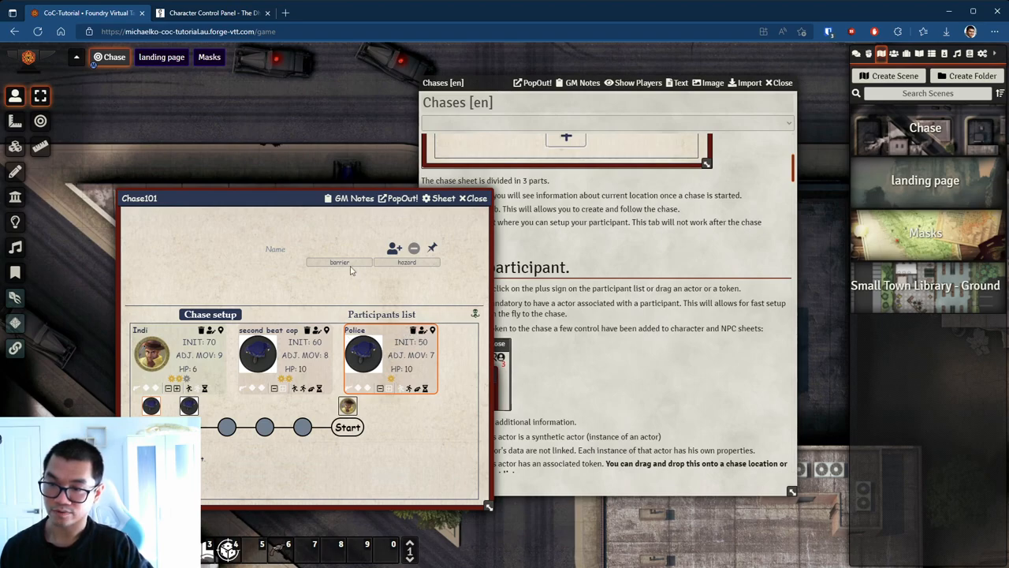
pyautogui.moveTo(339, 265)
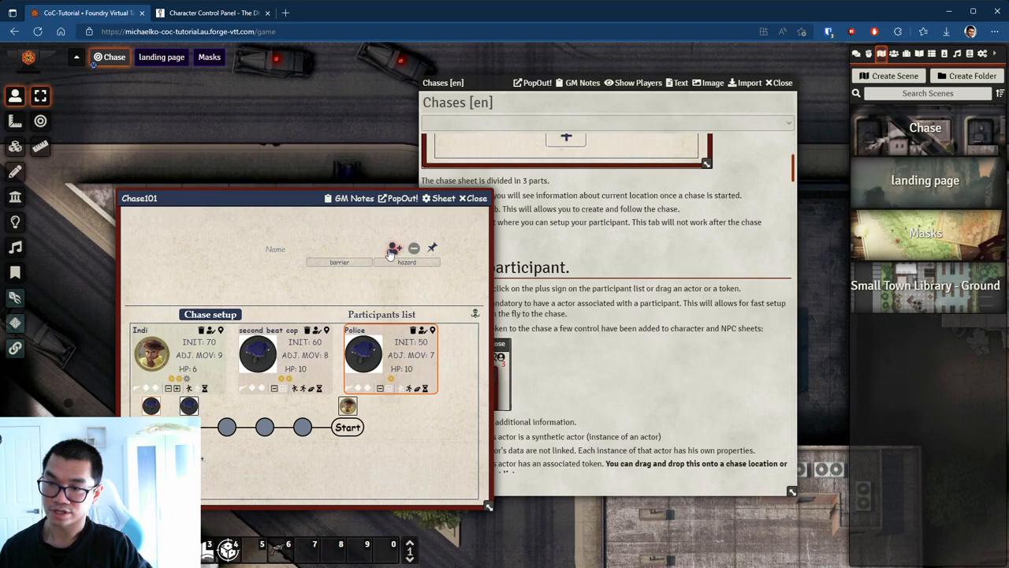
pyautogui.moveTo(293, 355)
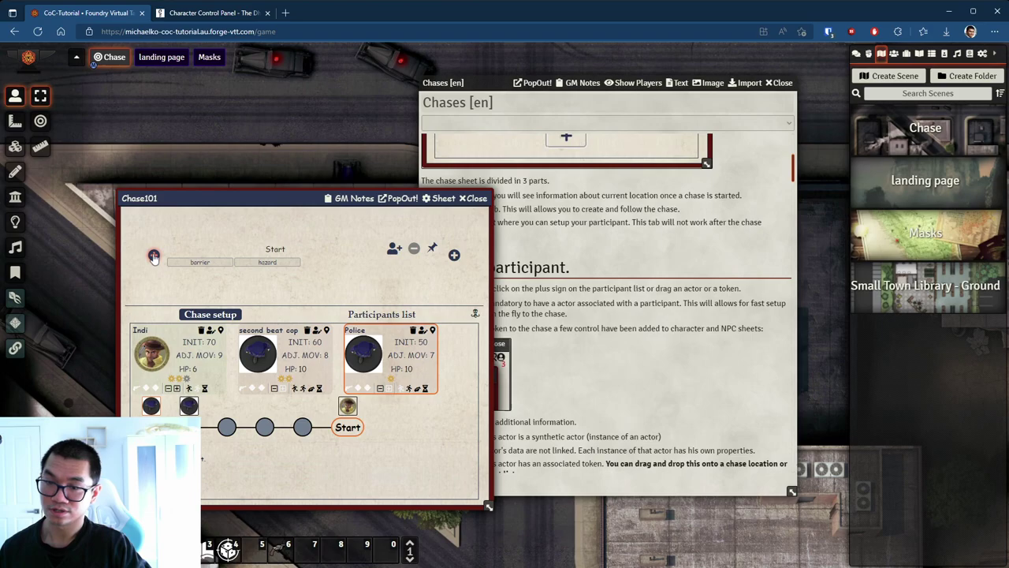
# Step: Add an extra location to the chase track and mark it as a hazard
pyautogui.click(454, 256)
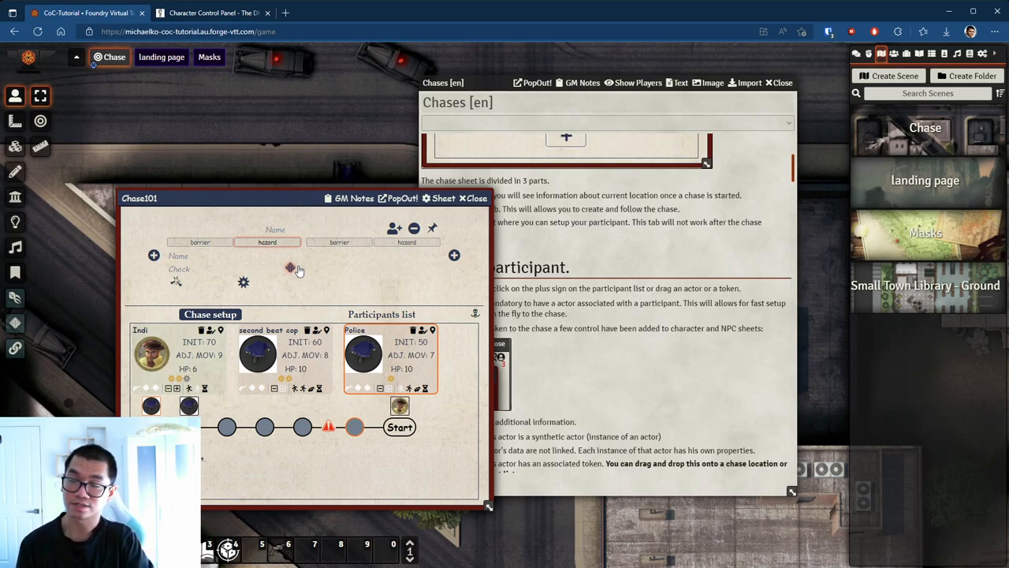
pyautogui.moveTo(286, 271)
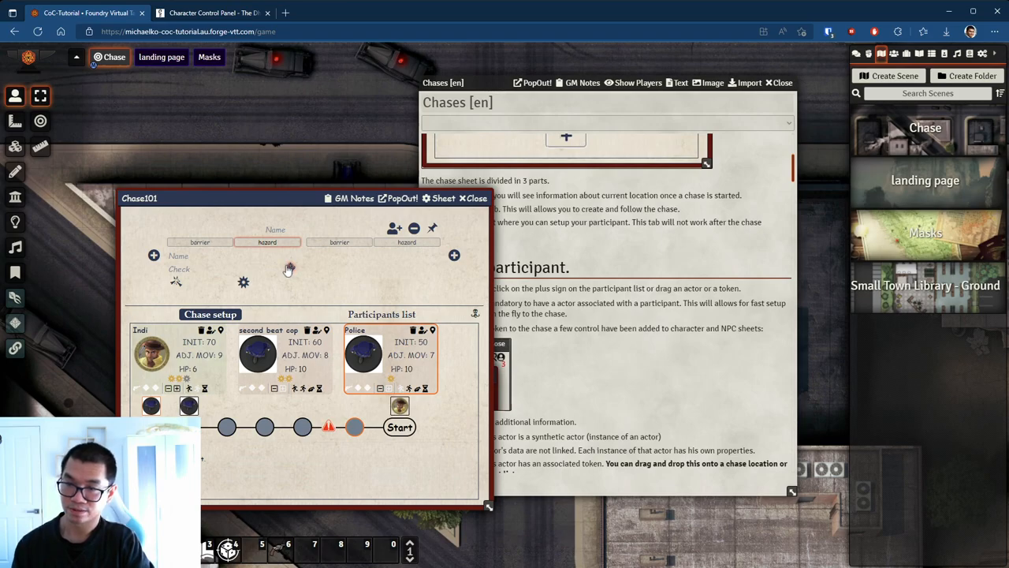
pyautogui.moveTo(335, 274)
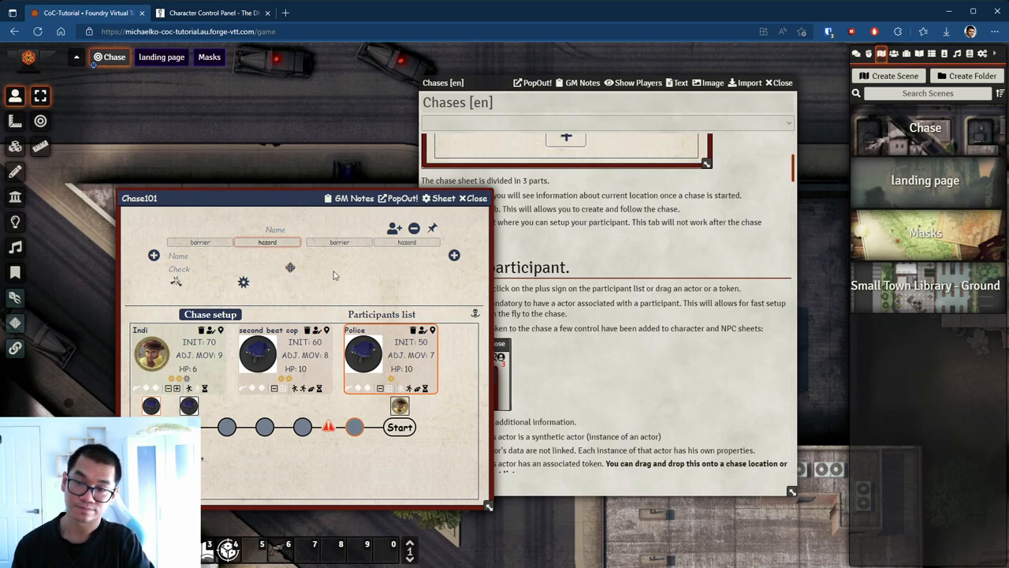